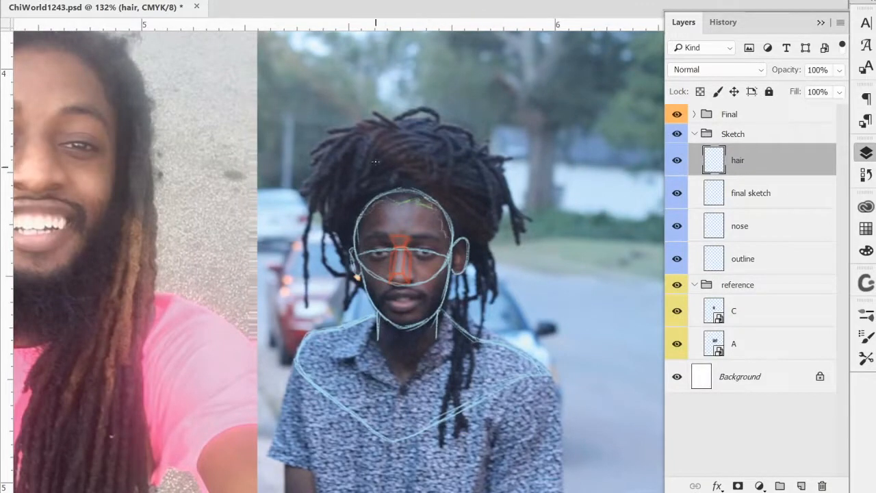
- Select the hair sketch layer and rough in the head outline and locs over the reference
left_click(676, 285)
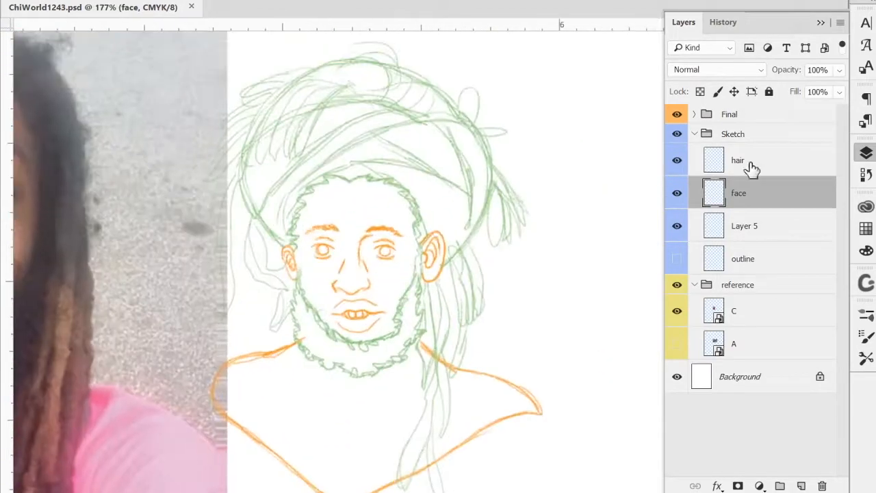
- Sketch the face, beard, bust and the long blue hanging chain on their own layers
left_click(738, 159)
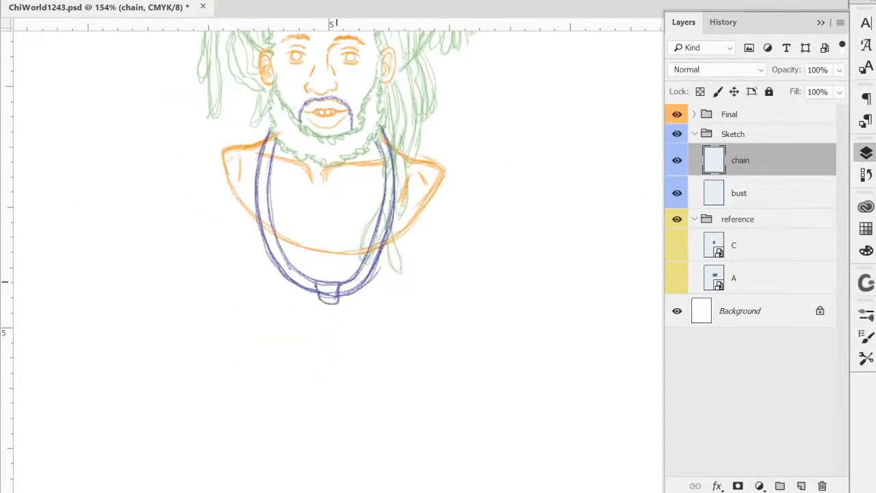
scroll("down", 3)
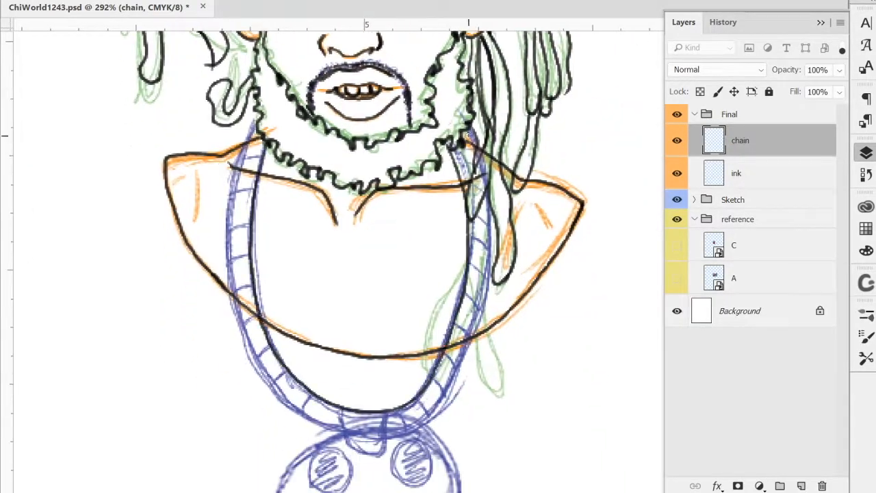
- Ink the portrait on the ink layer and the chain with palette pendant on the chain layer
left_click(736, 173)
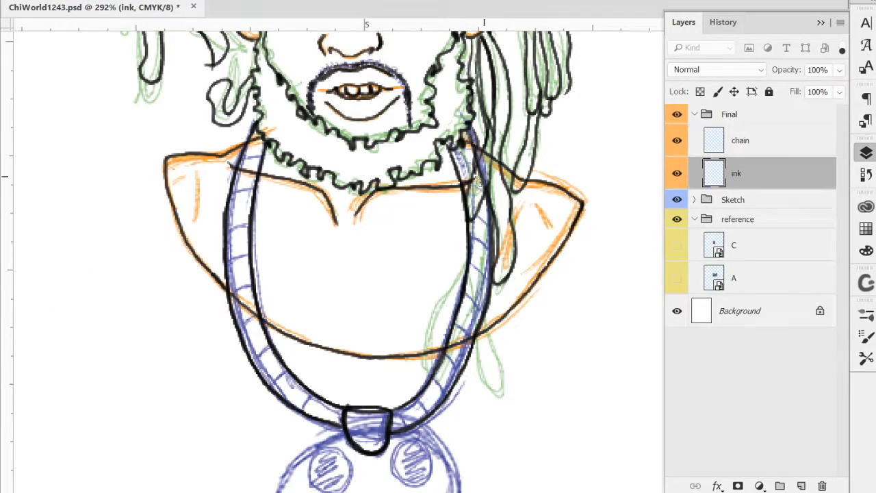
left_click(740, 139)
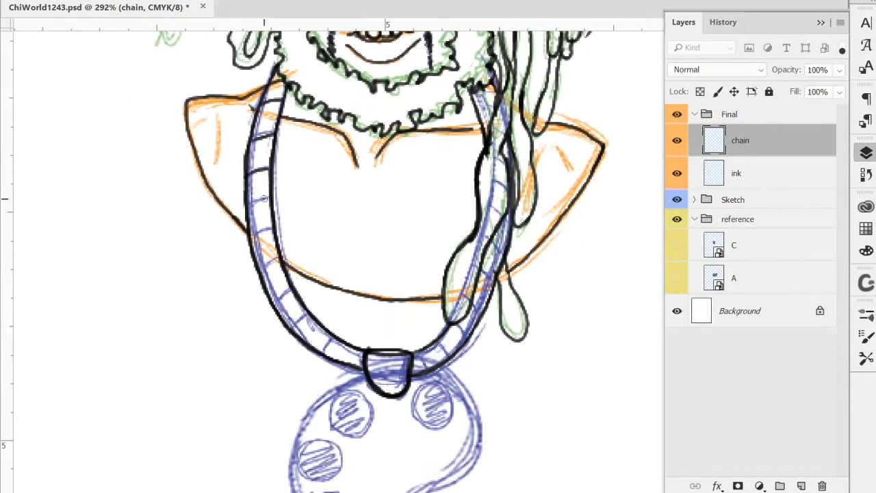
scroll("down", 3)
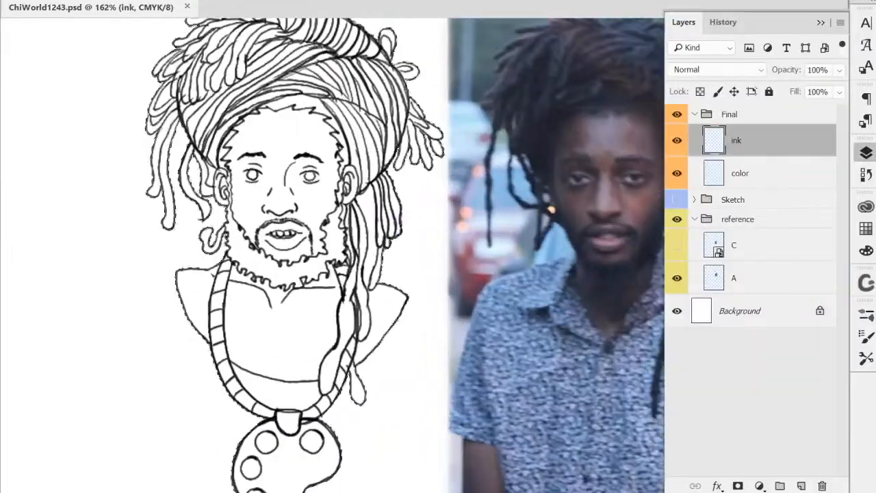
- Fill the flesh layer brown and add clipped face, jewelry, hair, shadows and highlights layers
left_click(739, 173)
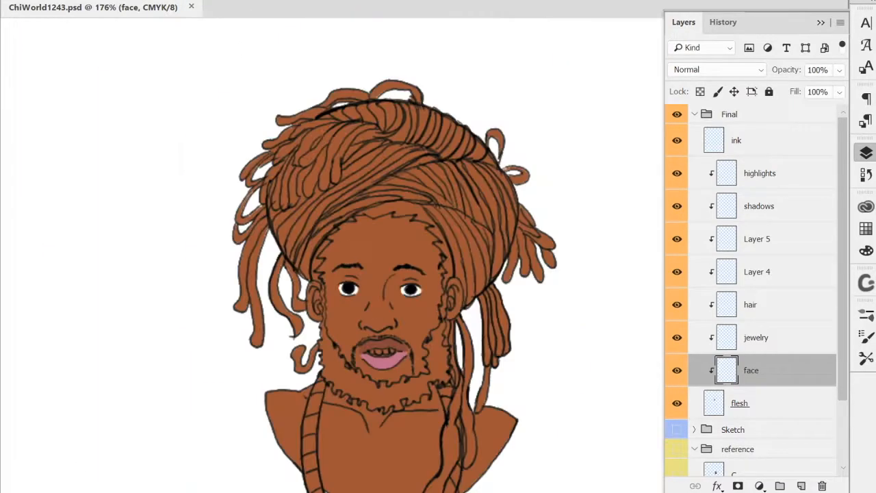
- Color the locs and beard navy, then the chain, pendant and teeth pale gold on the jewelry layer
left_click(317, 148)
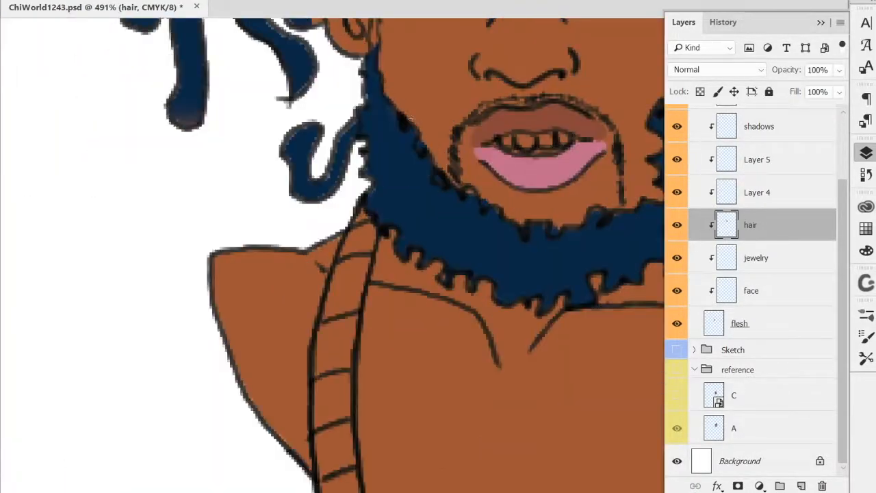
left_click(750, 291)
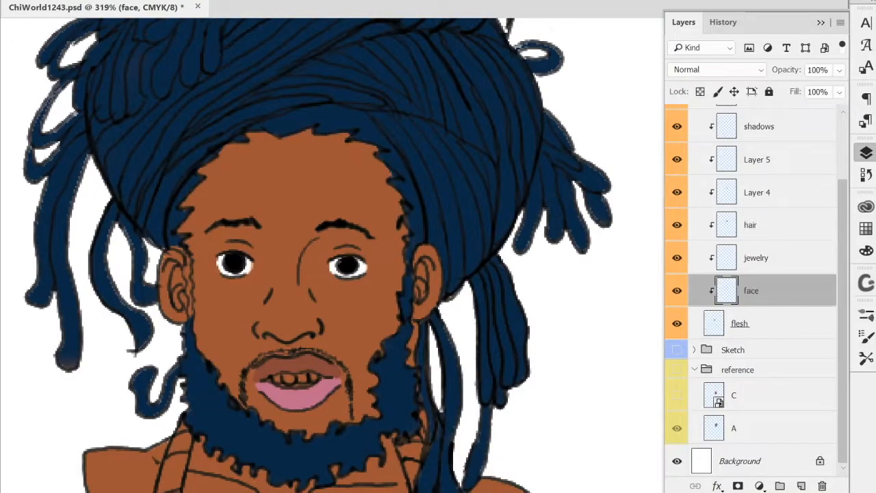
left_click(739, 323)
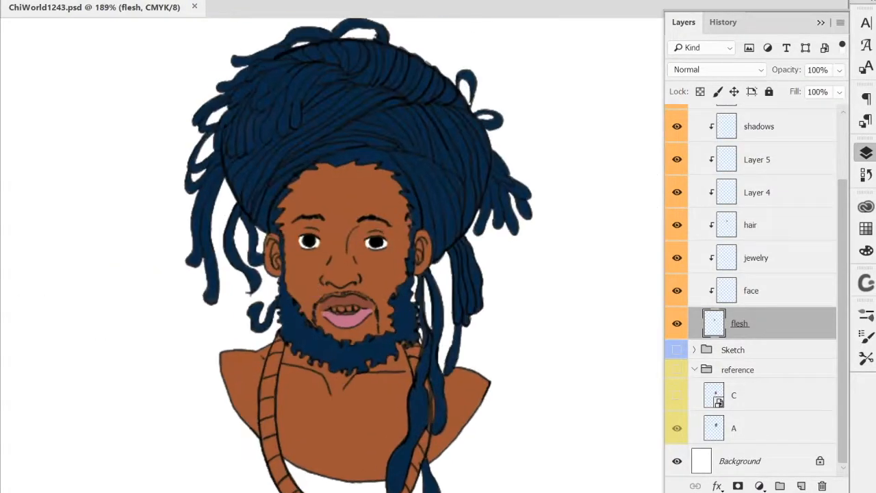
left_click(756, 257)
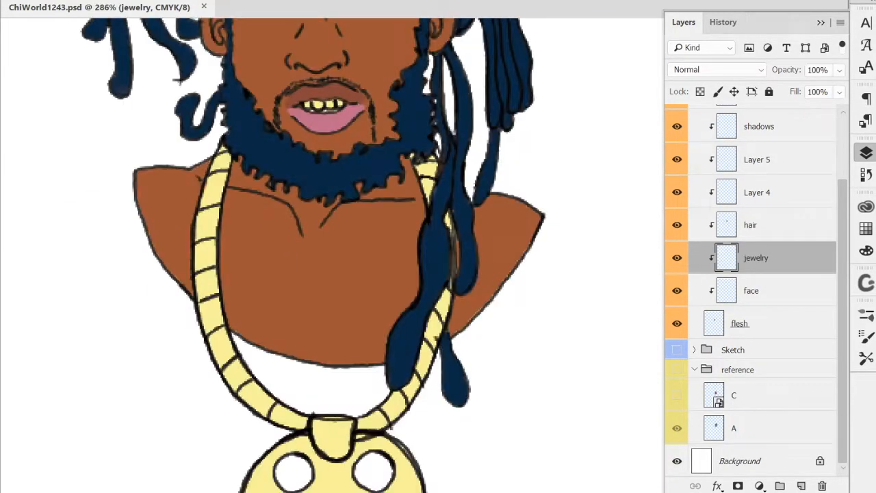
- Paint the brown skin base on the flesh layer under the chain and pendant
left_click(739, 324)
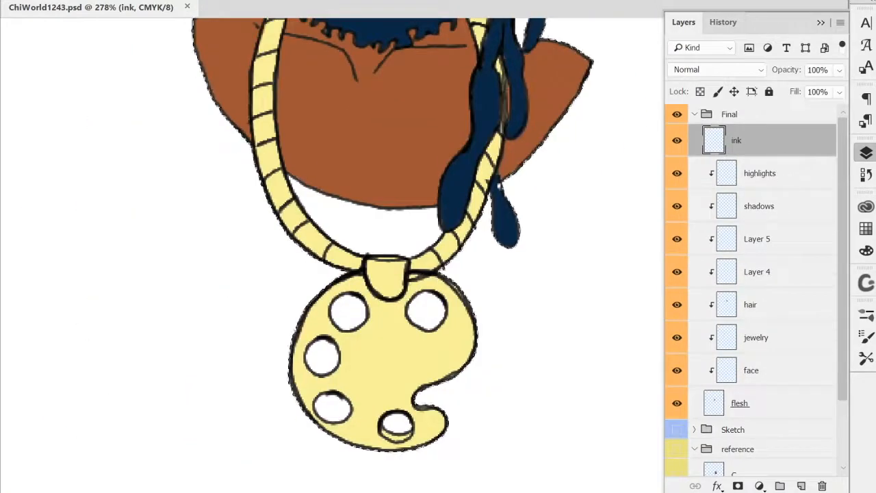
left_click(750, 370)
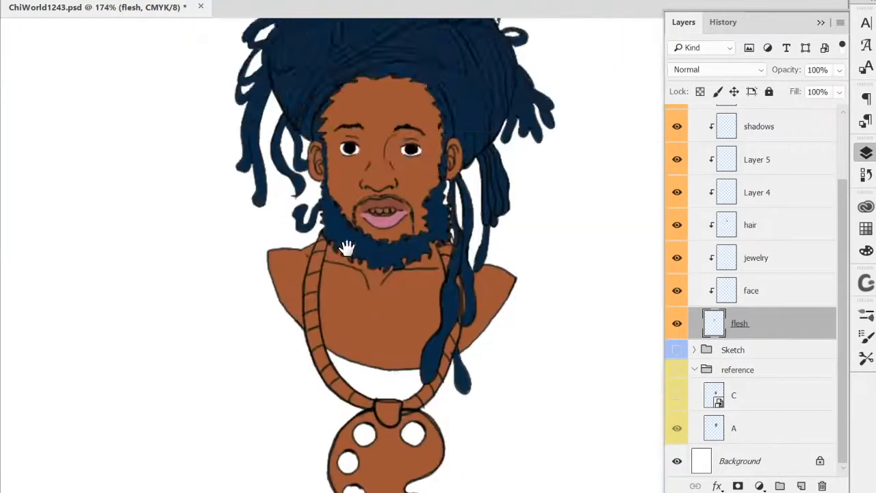
- Paint blue, red and yellow into the palette wells and multiply shadows over the hair and beard
left_click(756, 257)
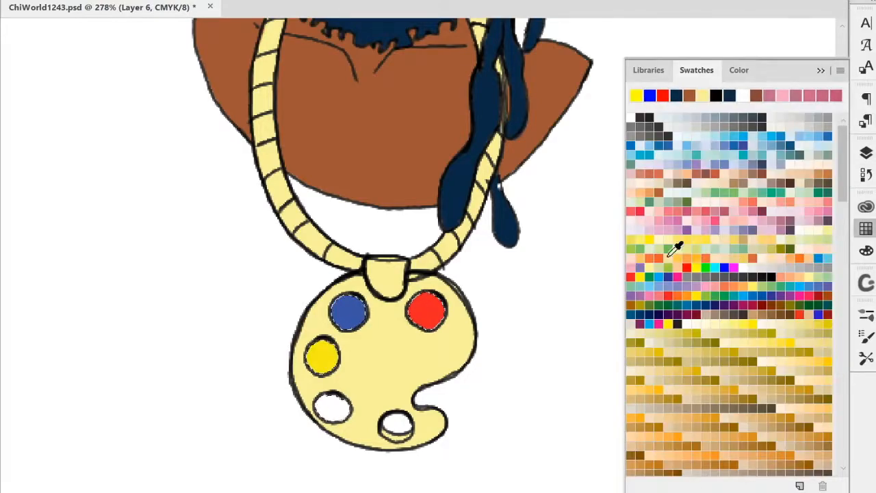
left_click(647, 70)
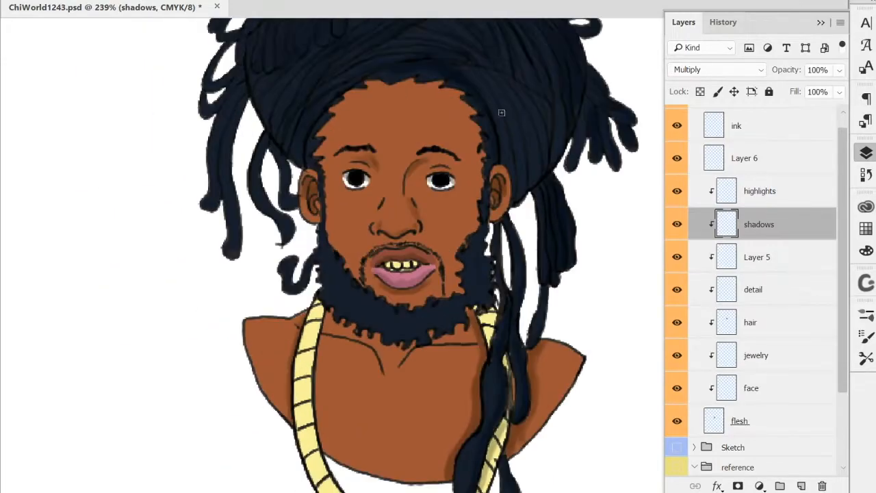
- Revert to an earlier Blending Change history state, removing the orange background block
scroll("down", 3)
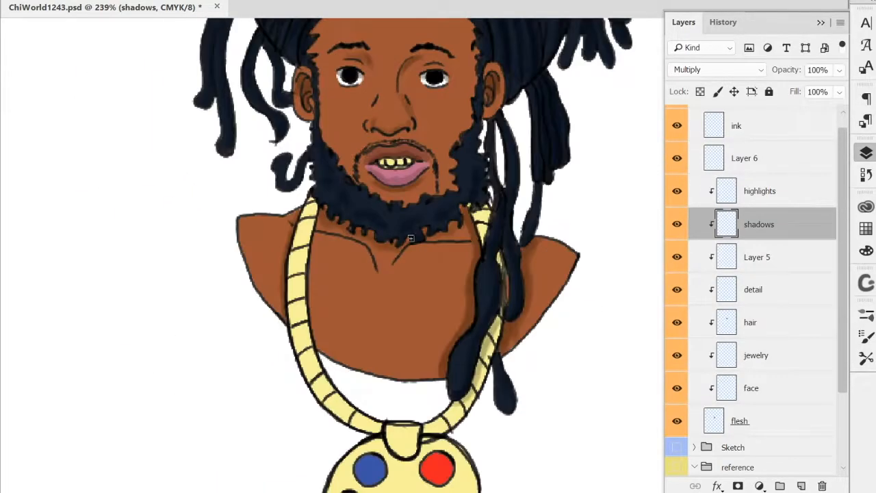
left_click(759, 192)
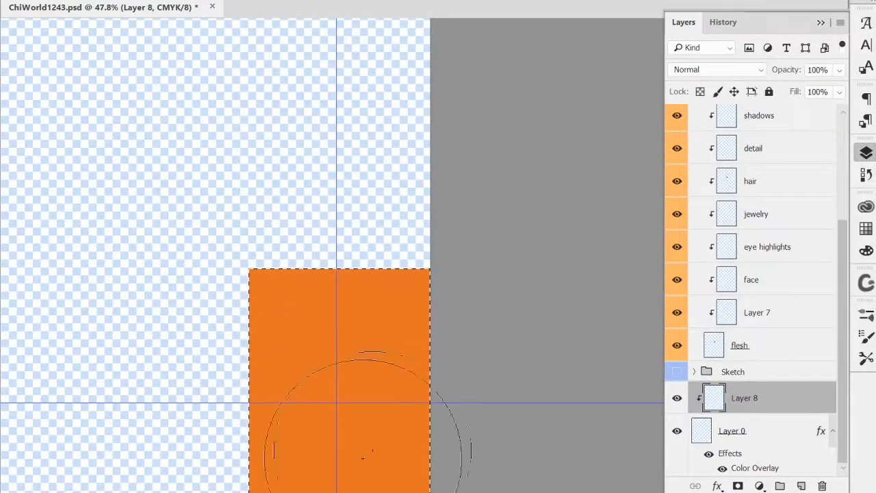
left_click(723, 22)
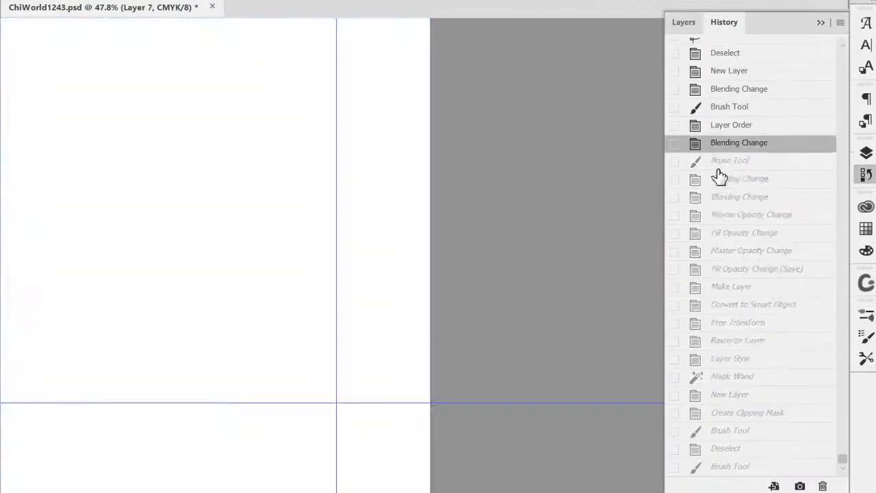